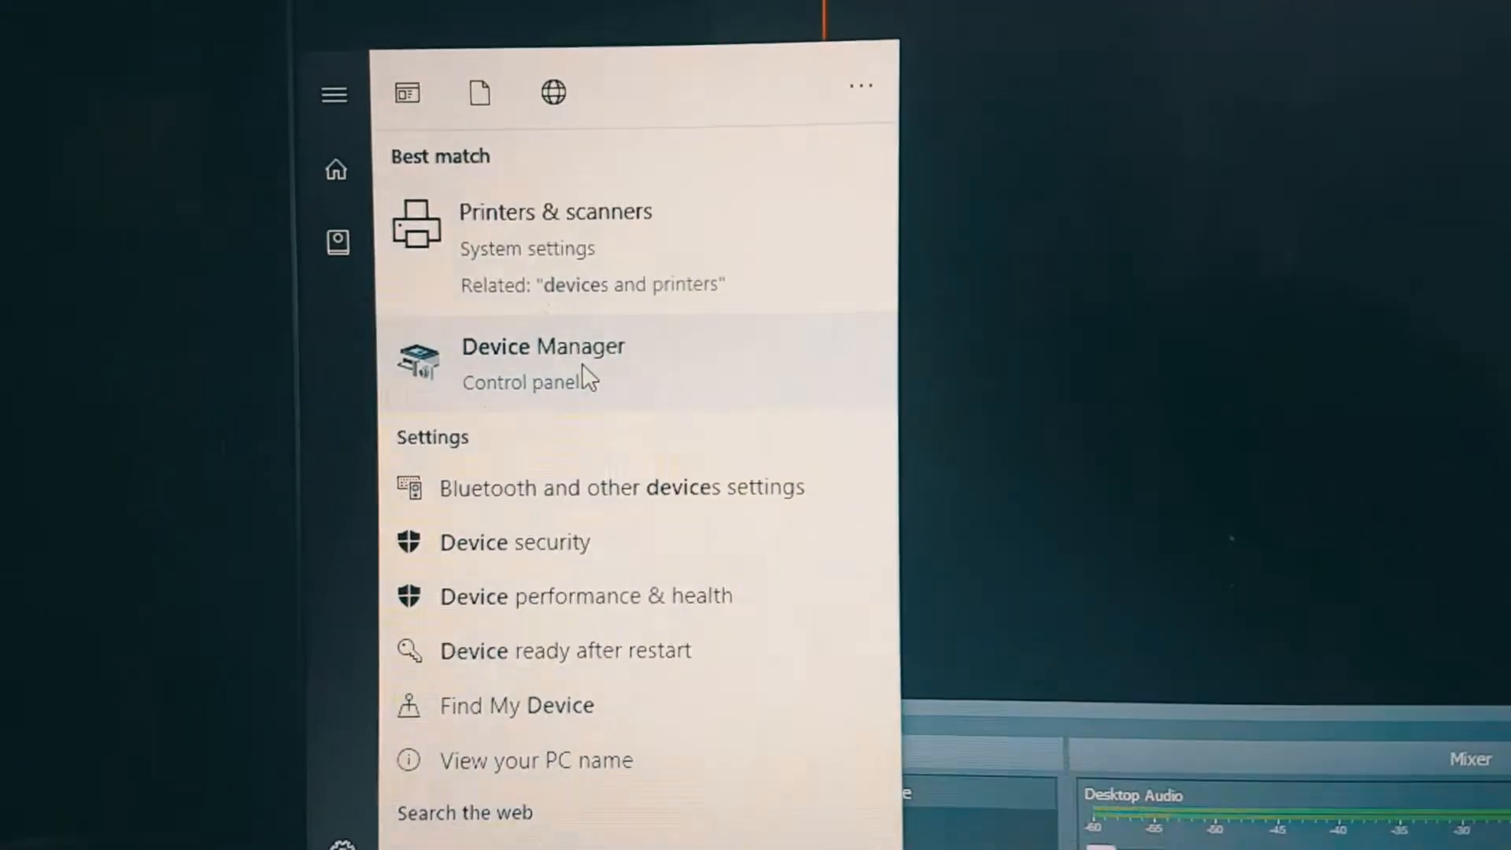
Open Device Manager from the Start search results to see OEM Capture.
click(542, 347)
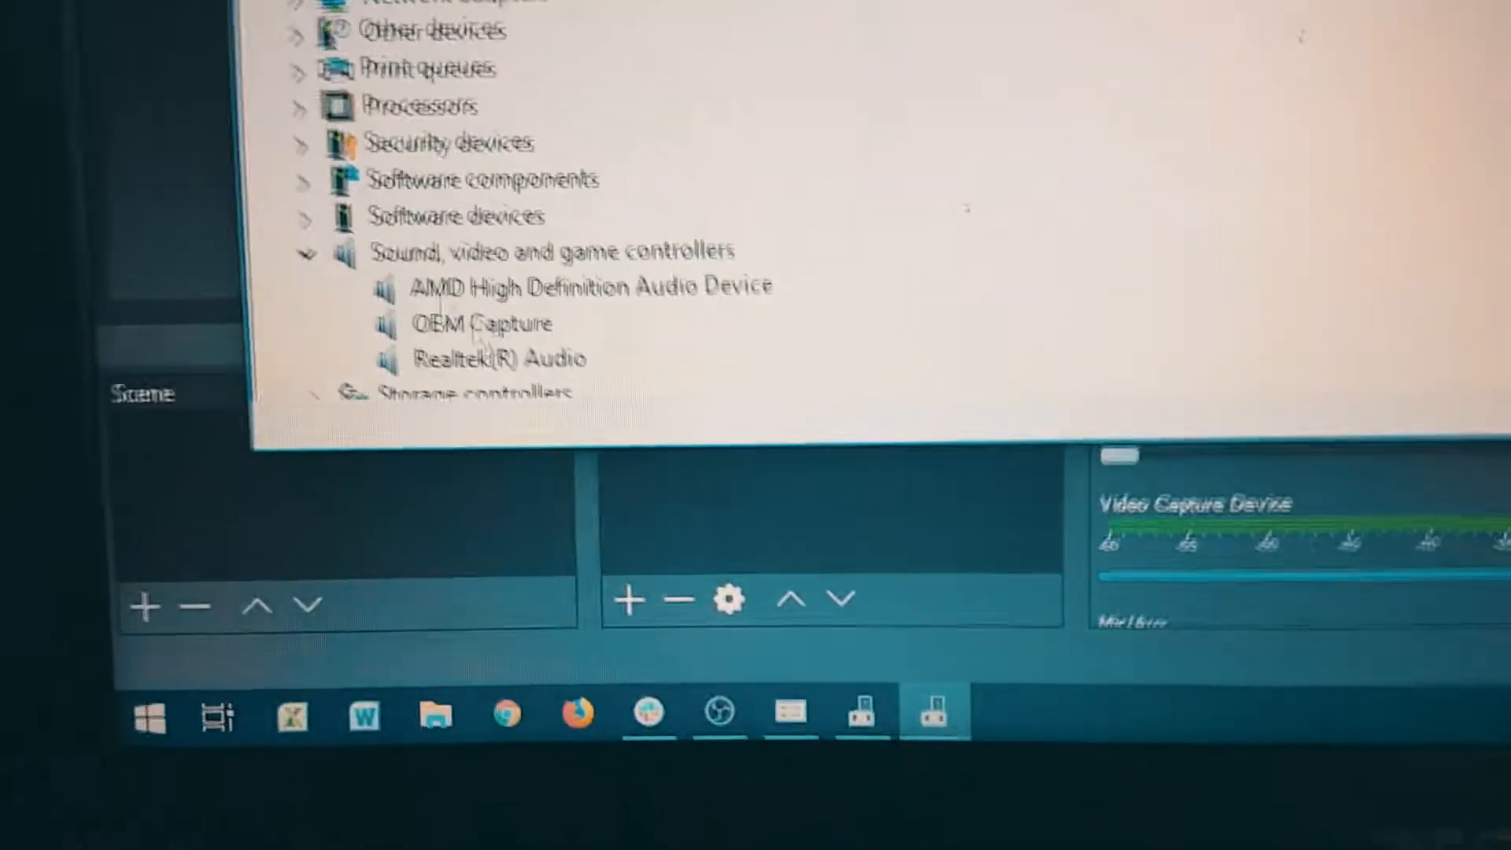
click(514, 334)
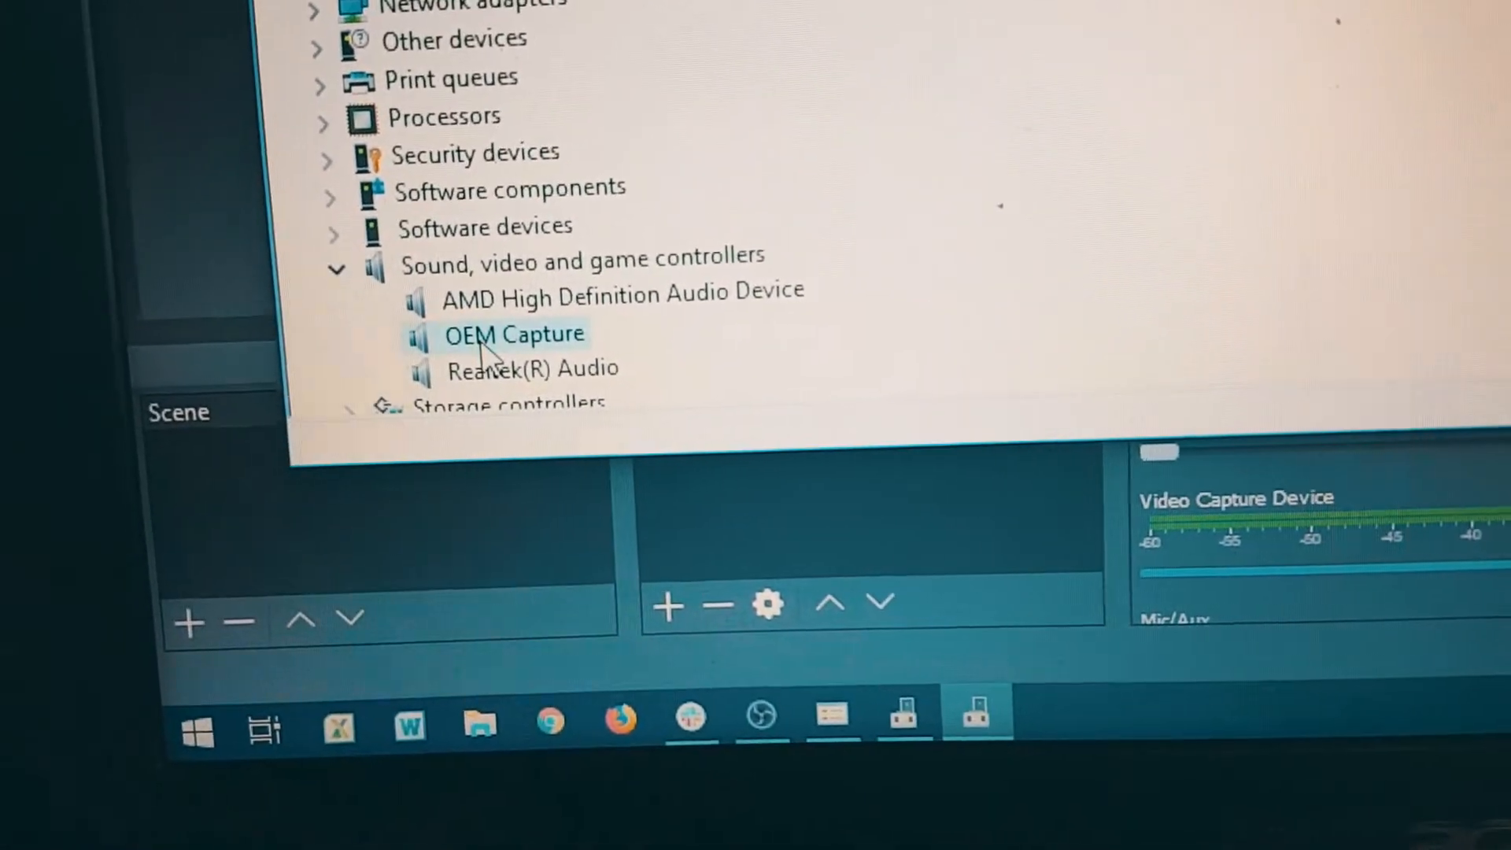
double_click(515, 334)
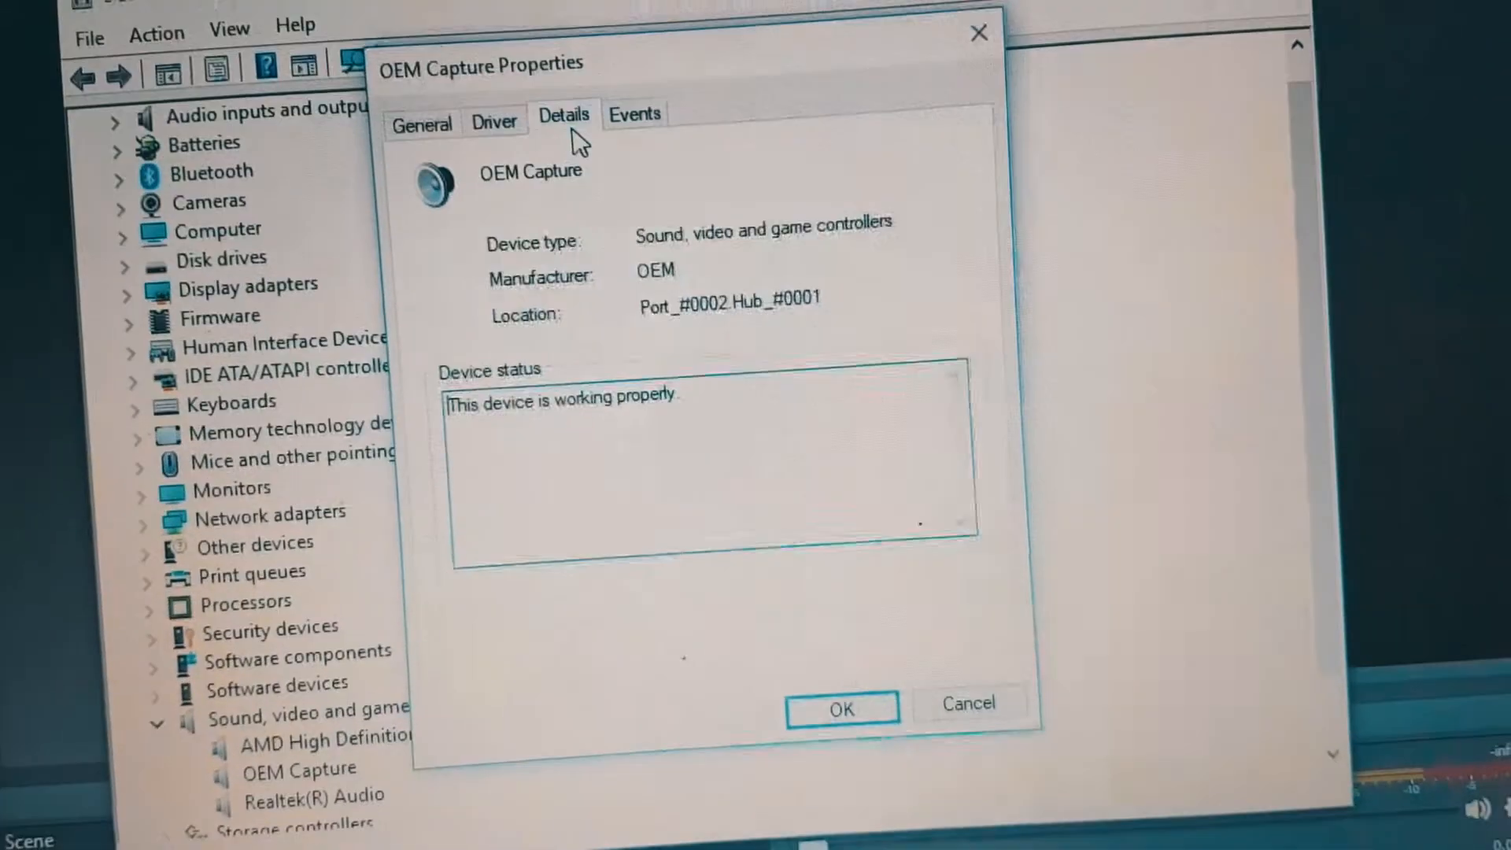
click(495, 119)
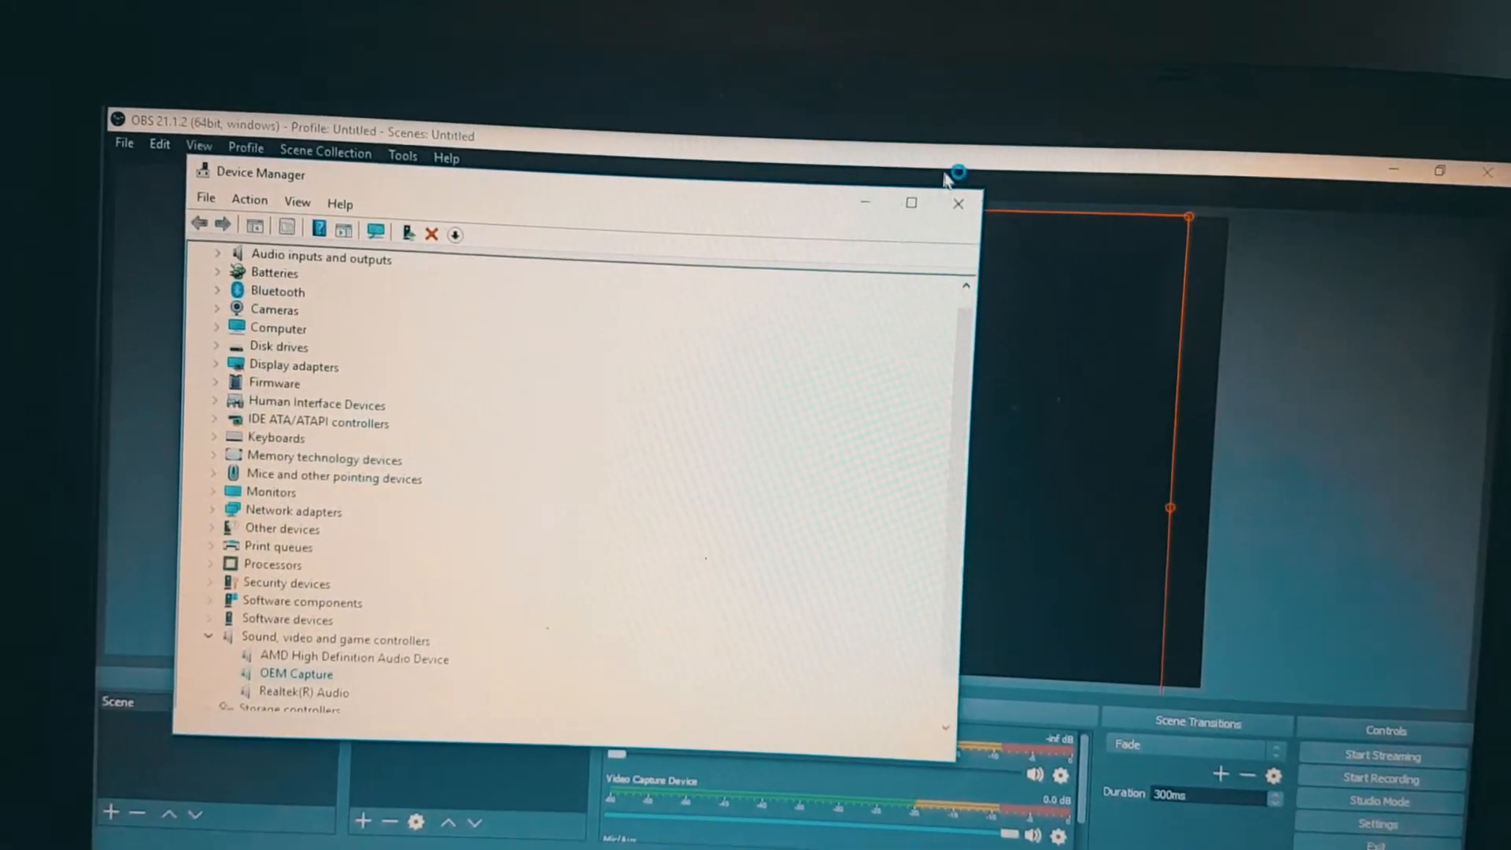
click(958, 203)
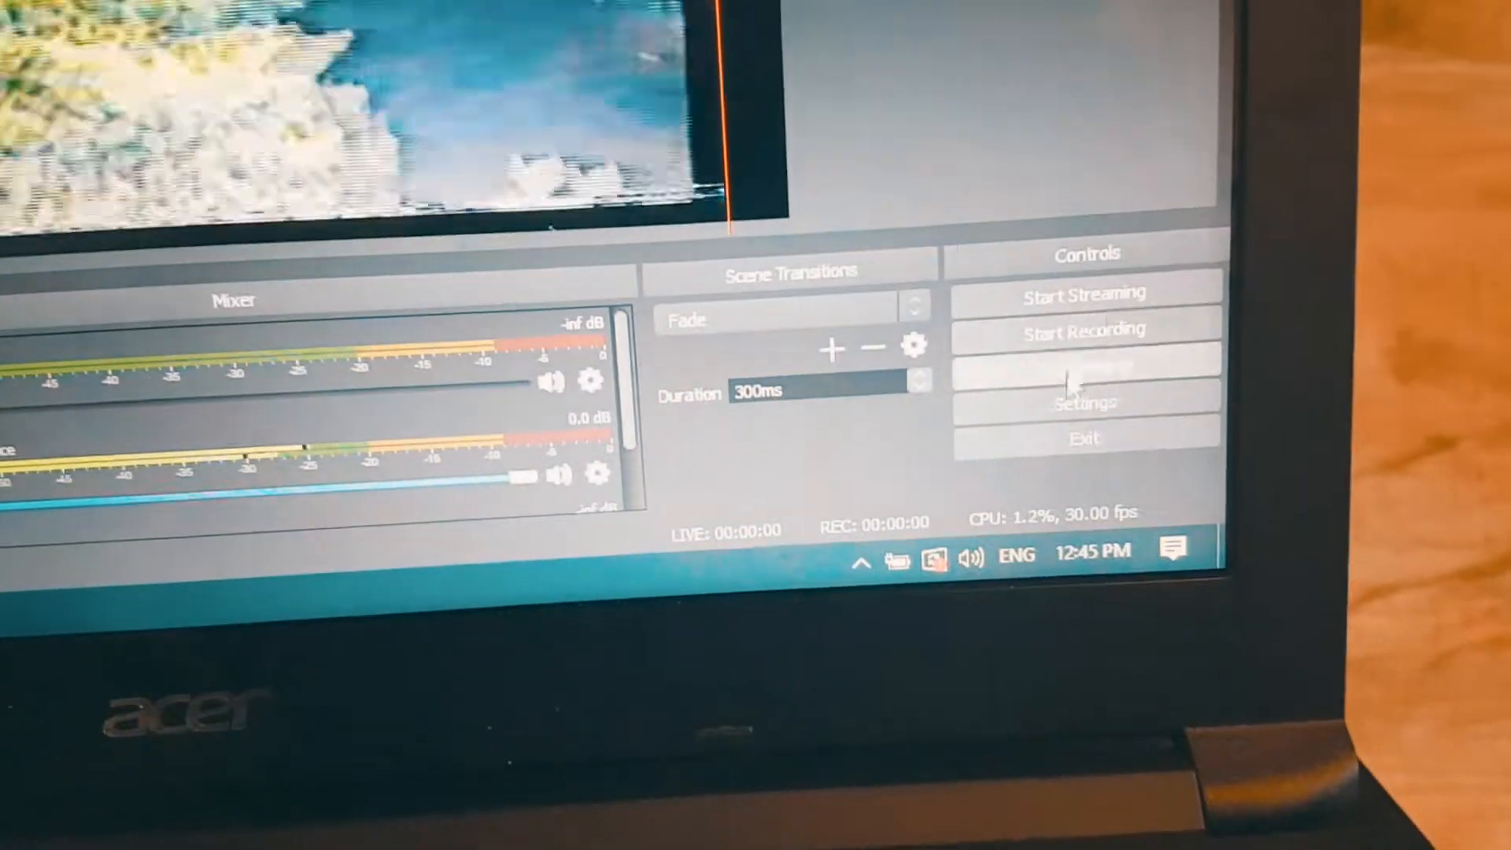
Open OBS Settings while the VCR playback shows in the preview.
click(1086, 402)
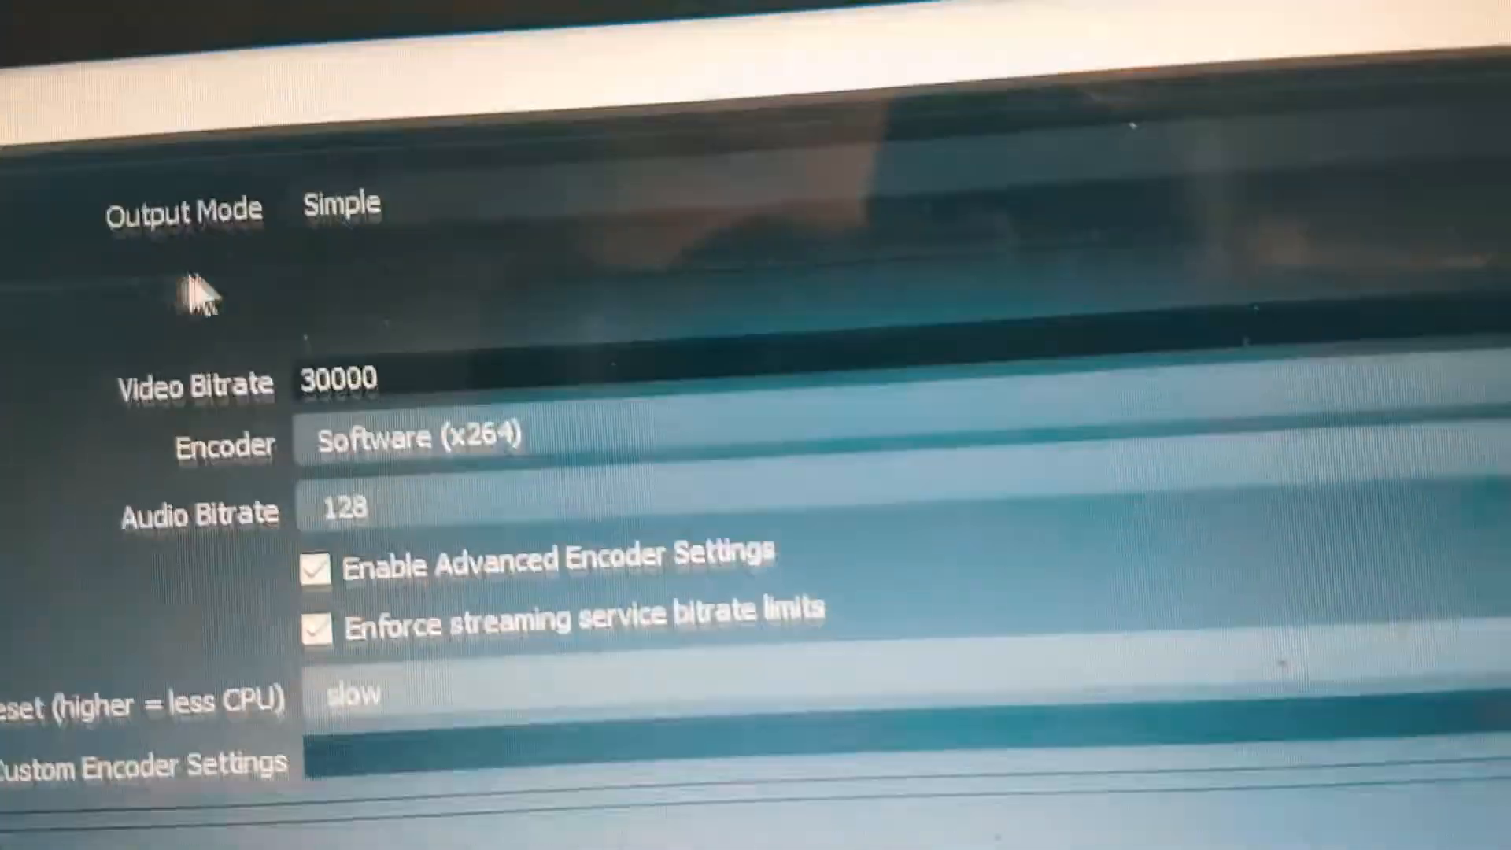
Set streaming to Hardware (AMD) with Quality preset and save recordings to Downloads.
scroll(down, 3)
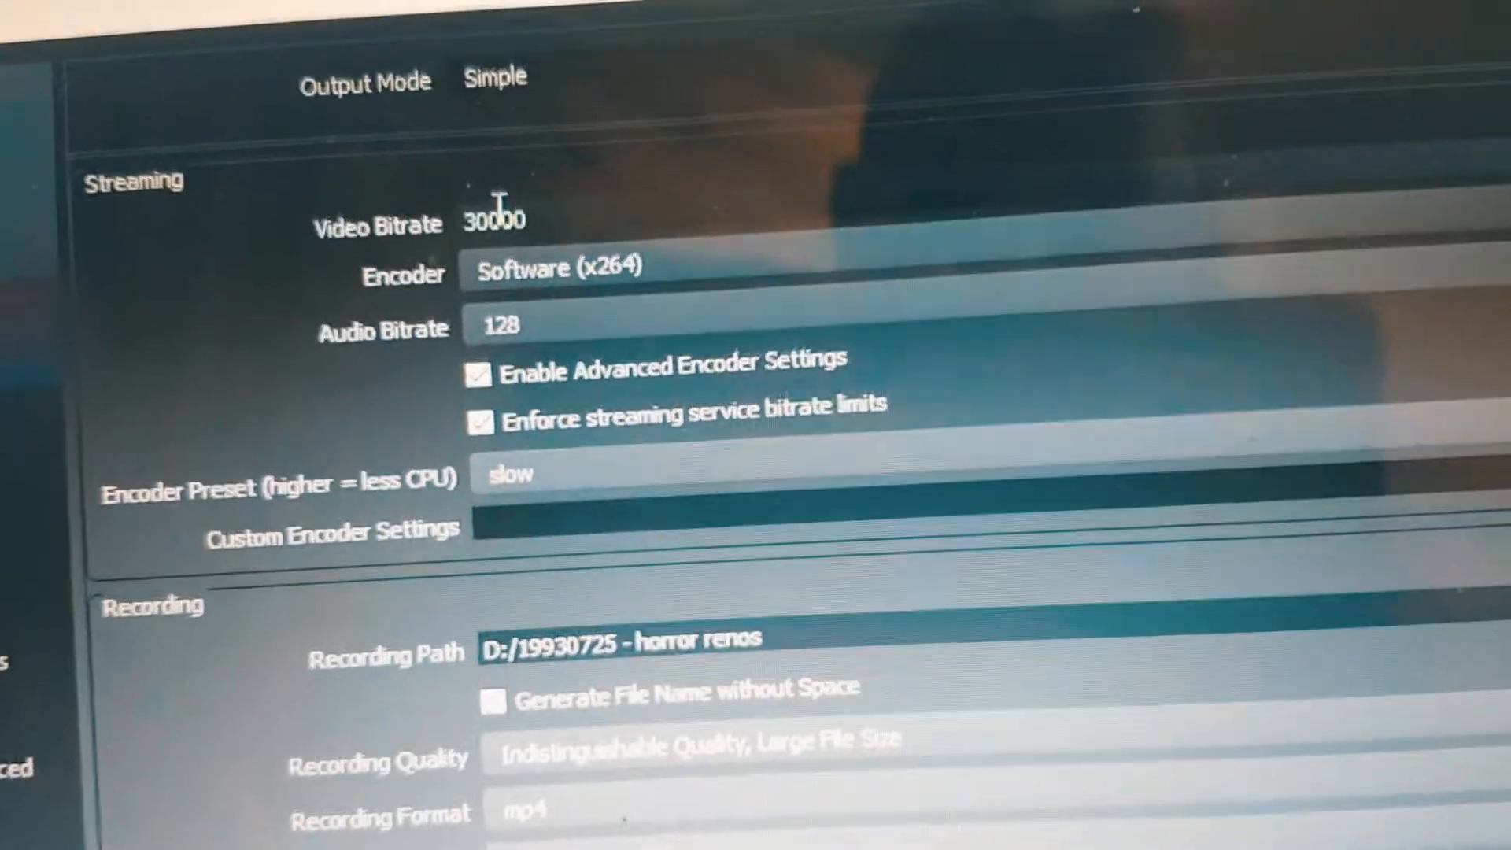
scroll(down, 3)
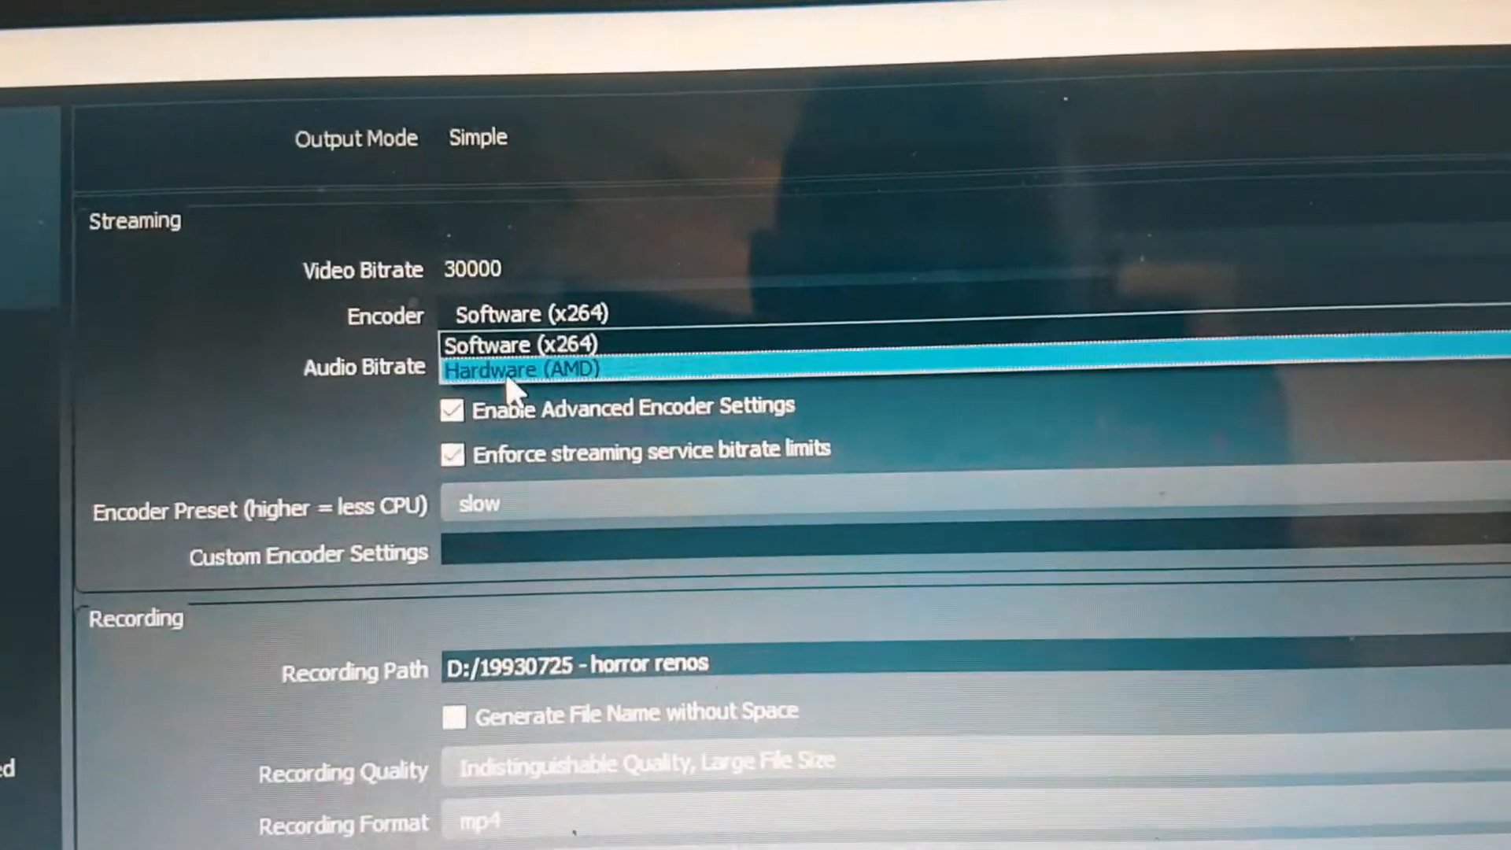
click(520, 370)
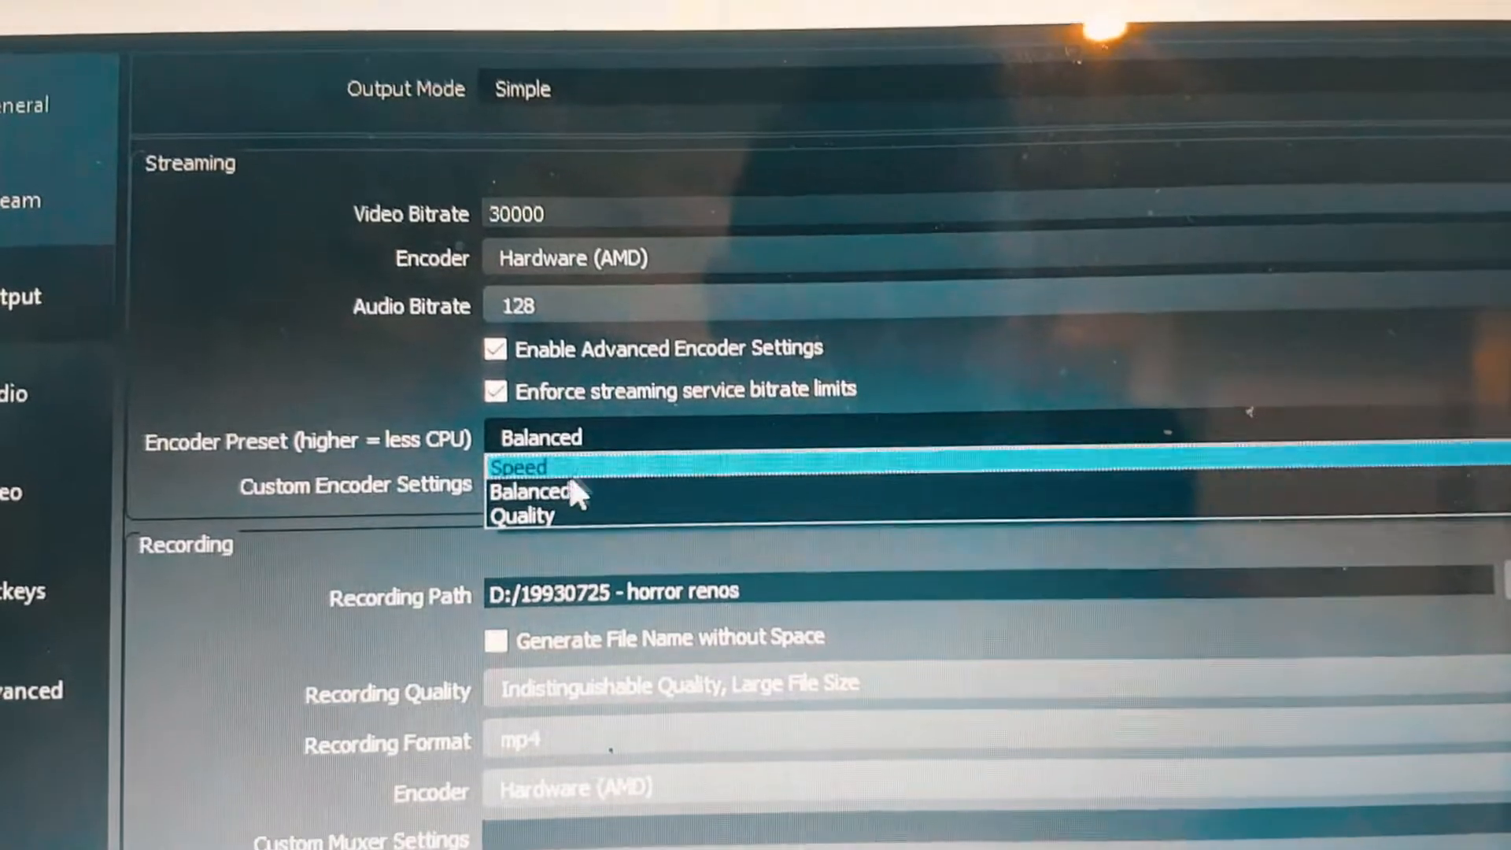
click(520, 515)
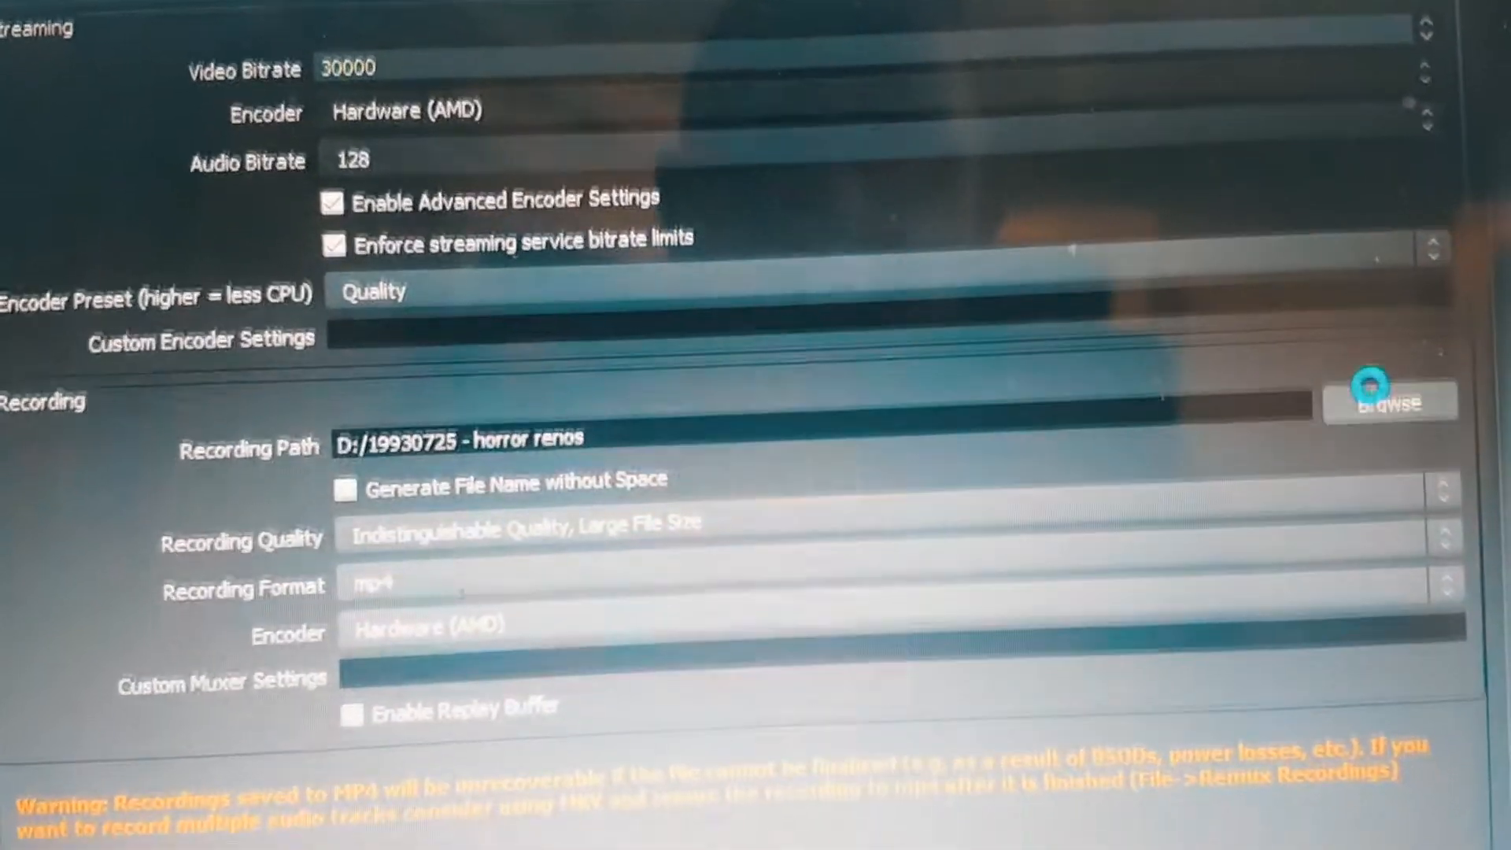
click(1388, 400)
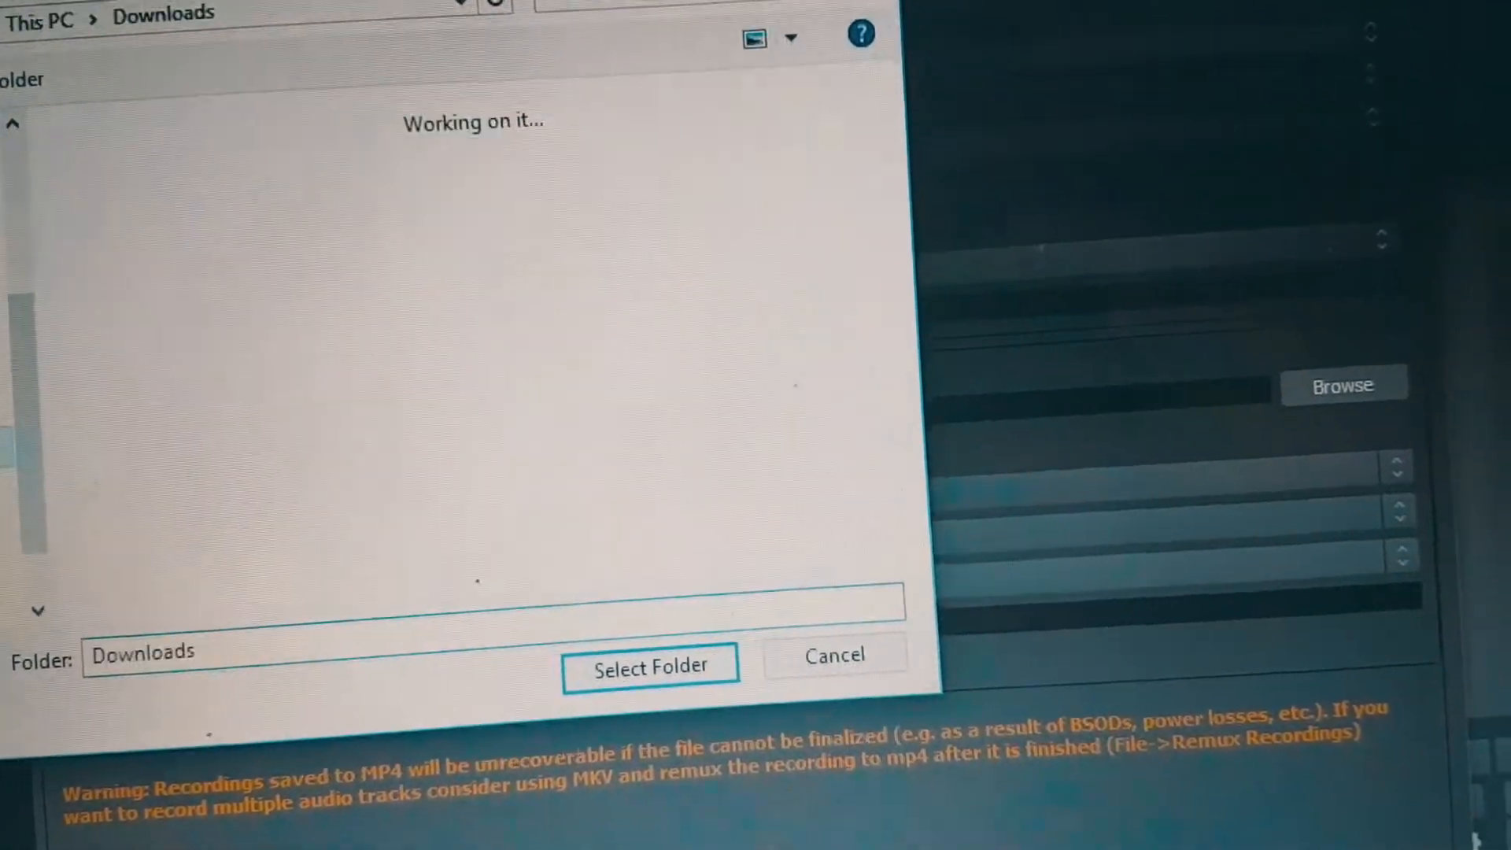
click(651, 666)
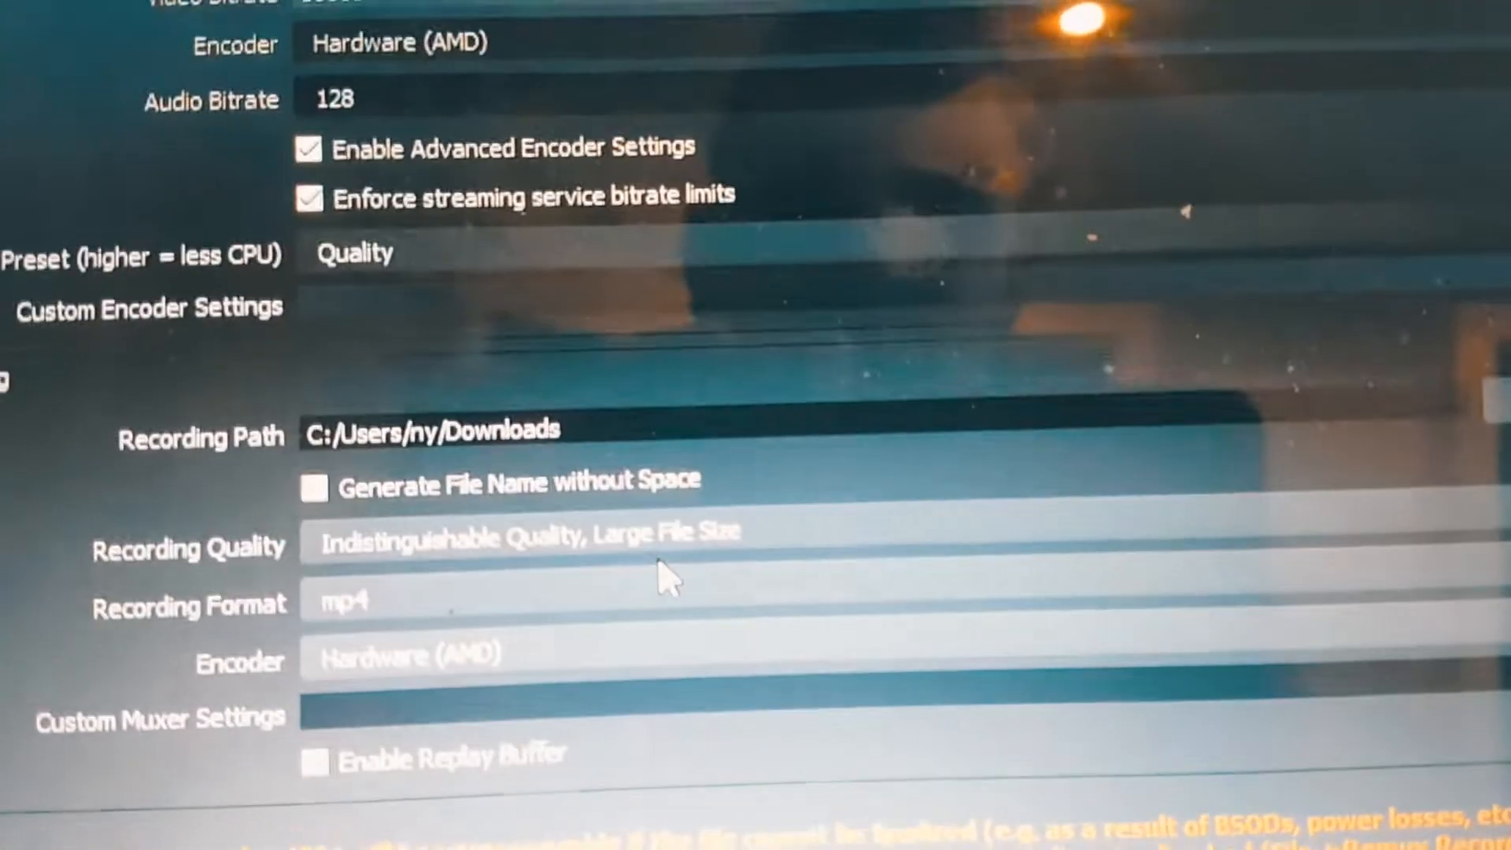
Choose mp4 as the Recording Format, keeping Downloads as the path.
click(525, 537)
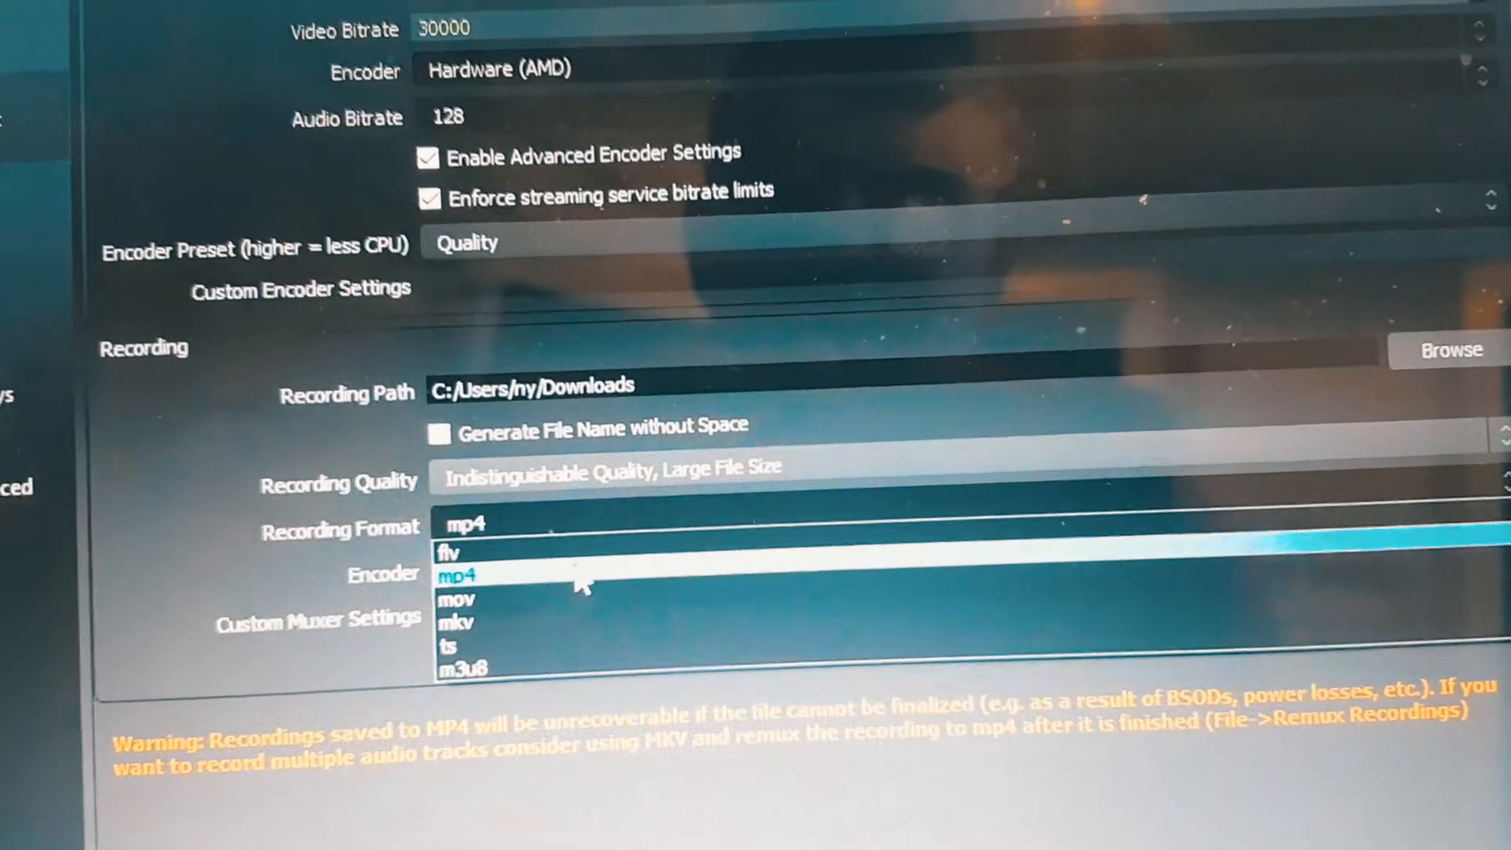
click(459, 576)
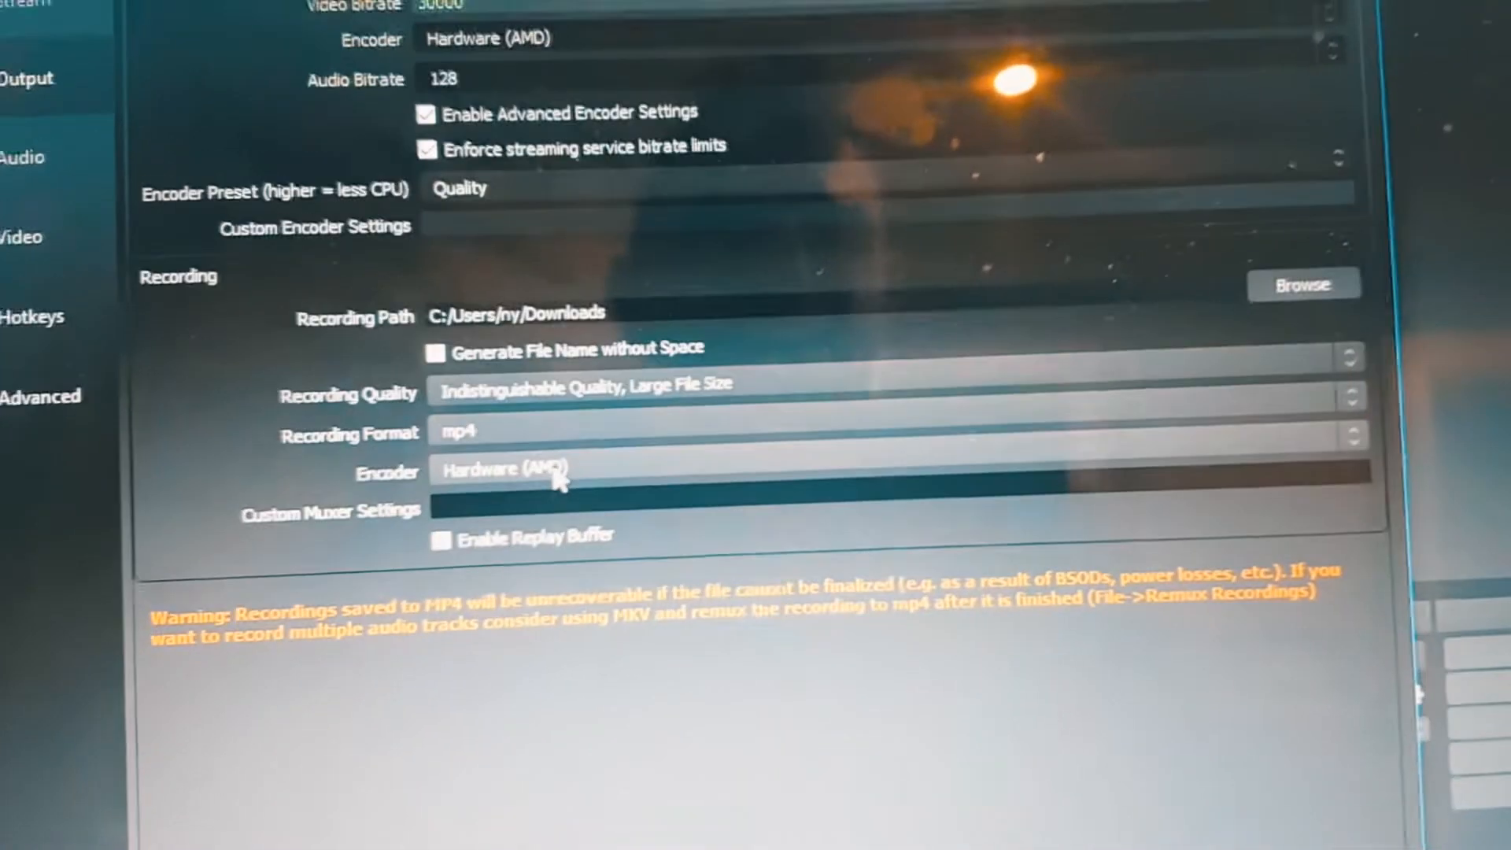
scroll(down, 3)
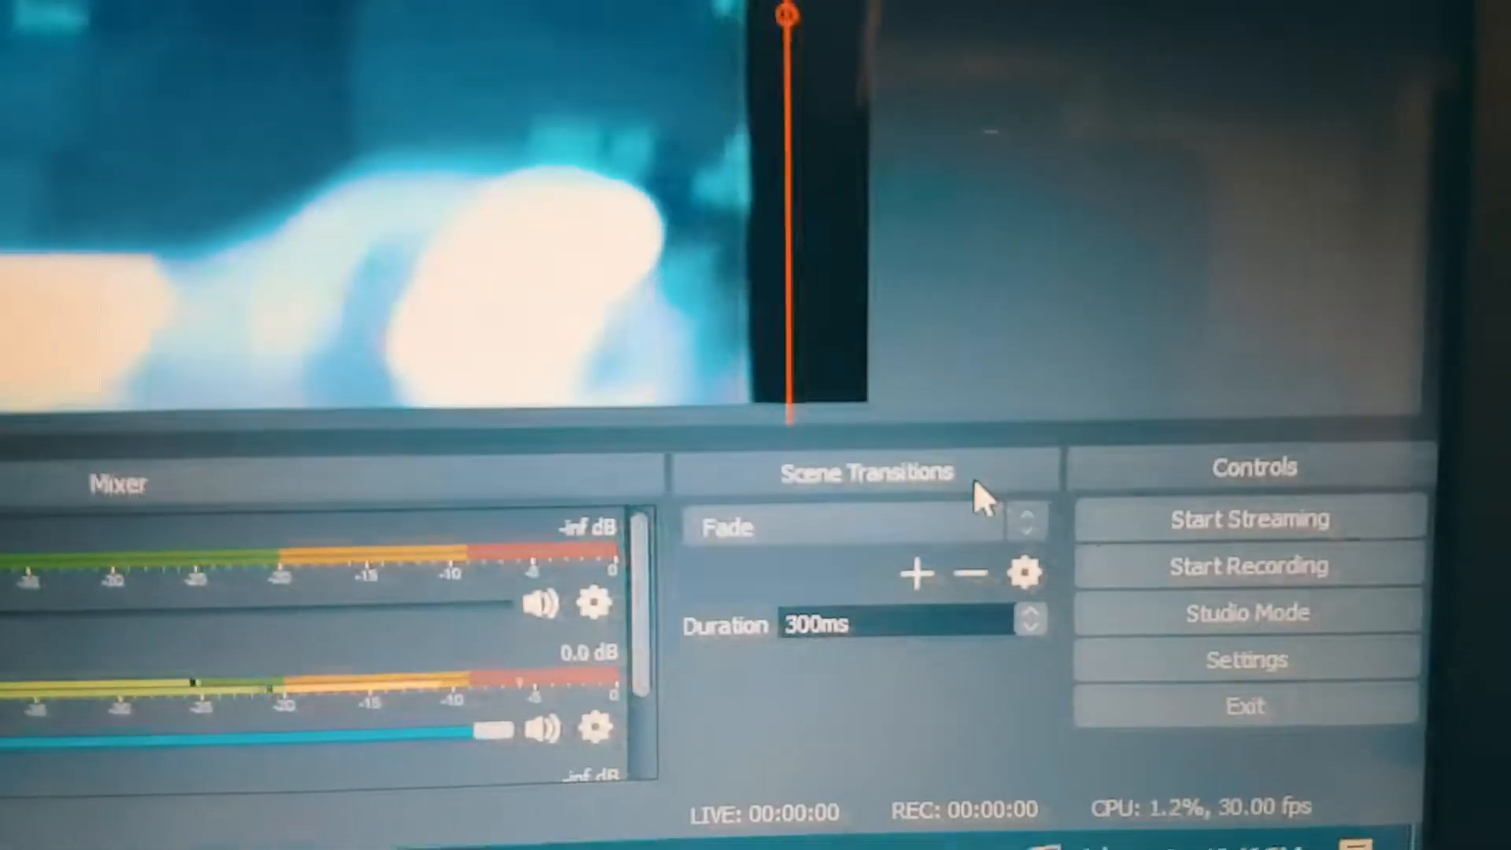
Close the Settings window and bring up File Explorer over OBS.
click(841, 527)
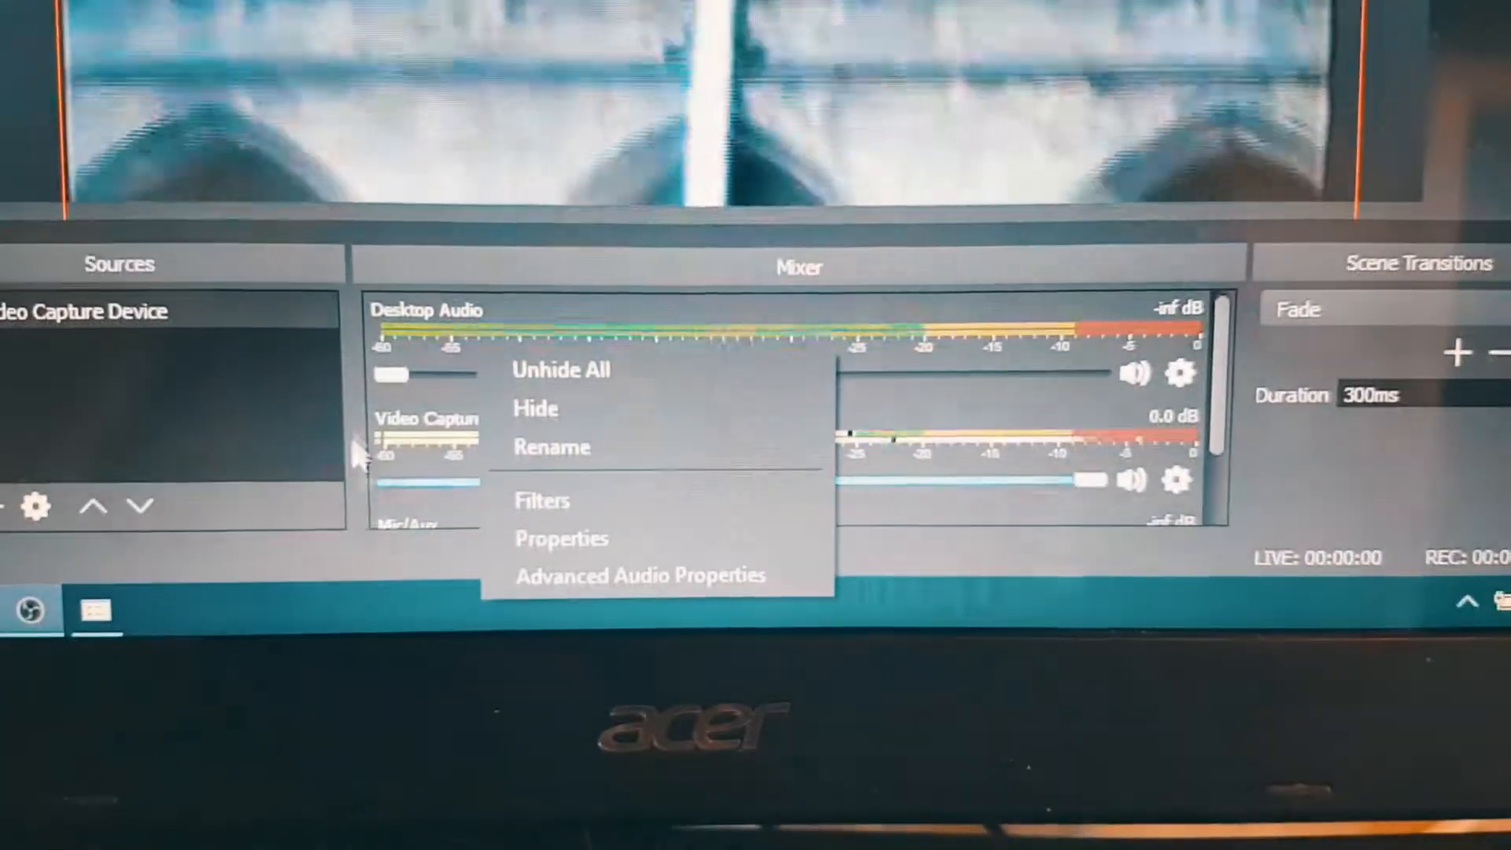
click(1083, 560)
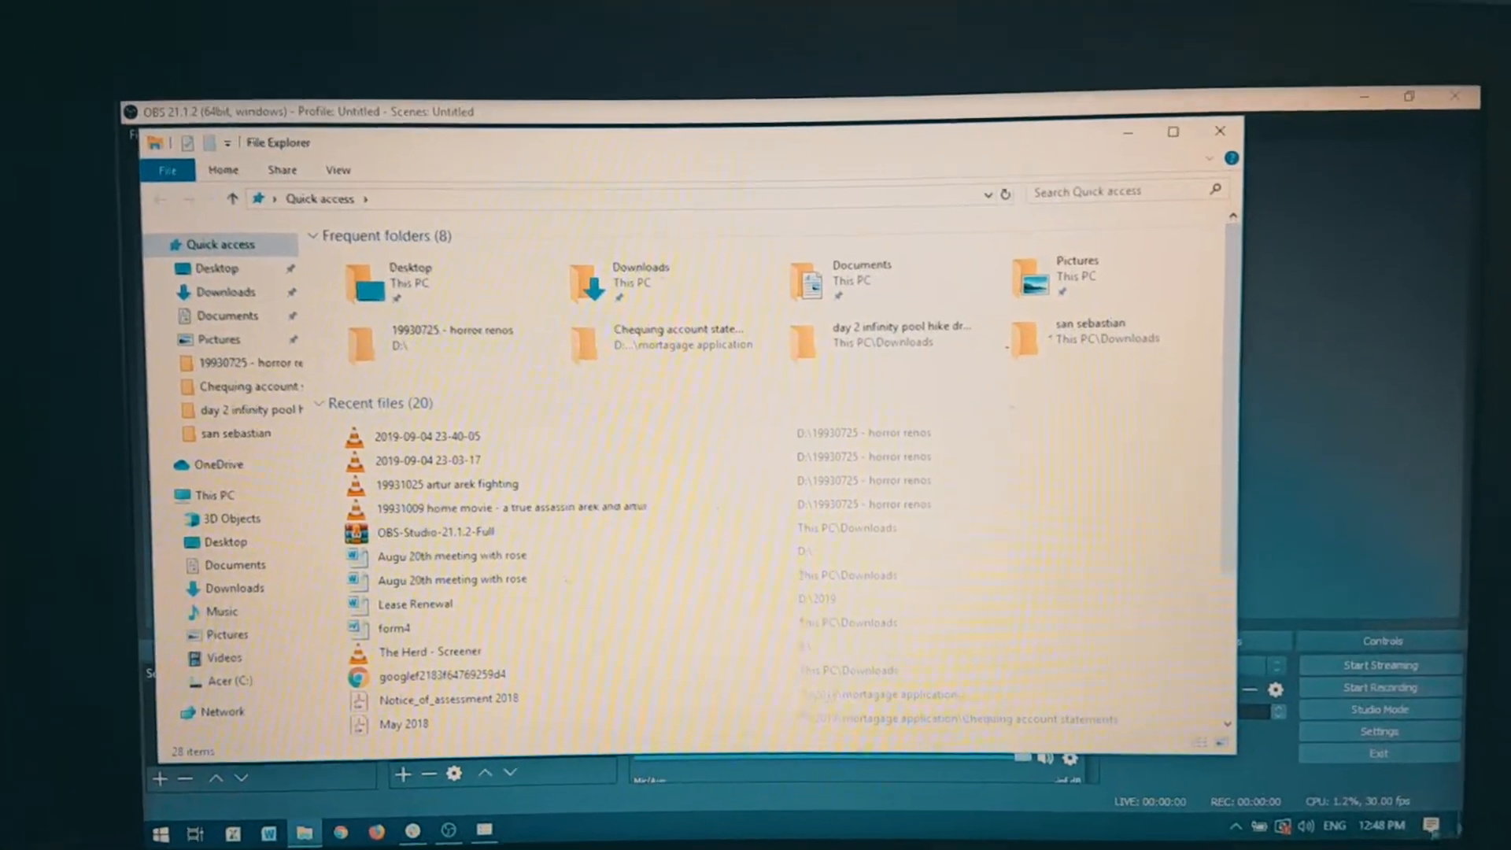
Close File Explorer to return to the OBS capture preview.
click(232, 293)
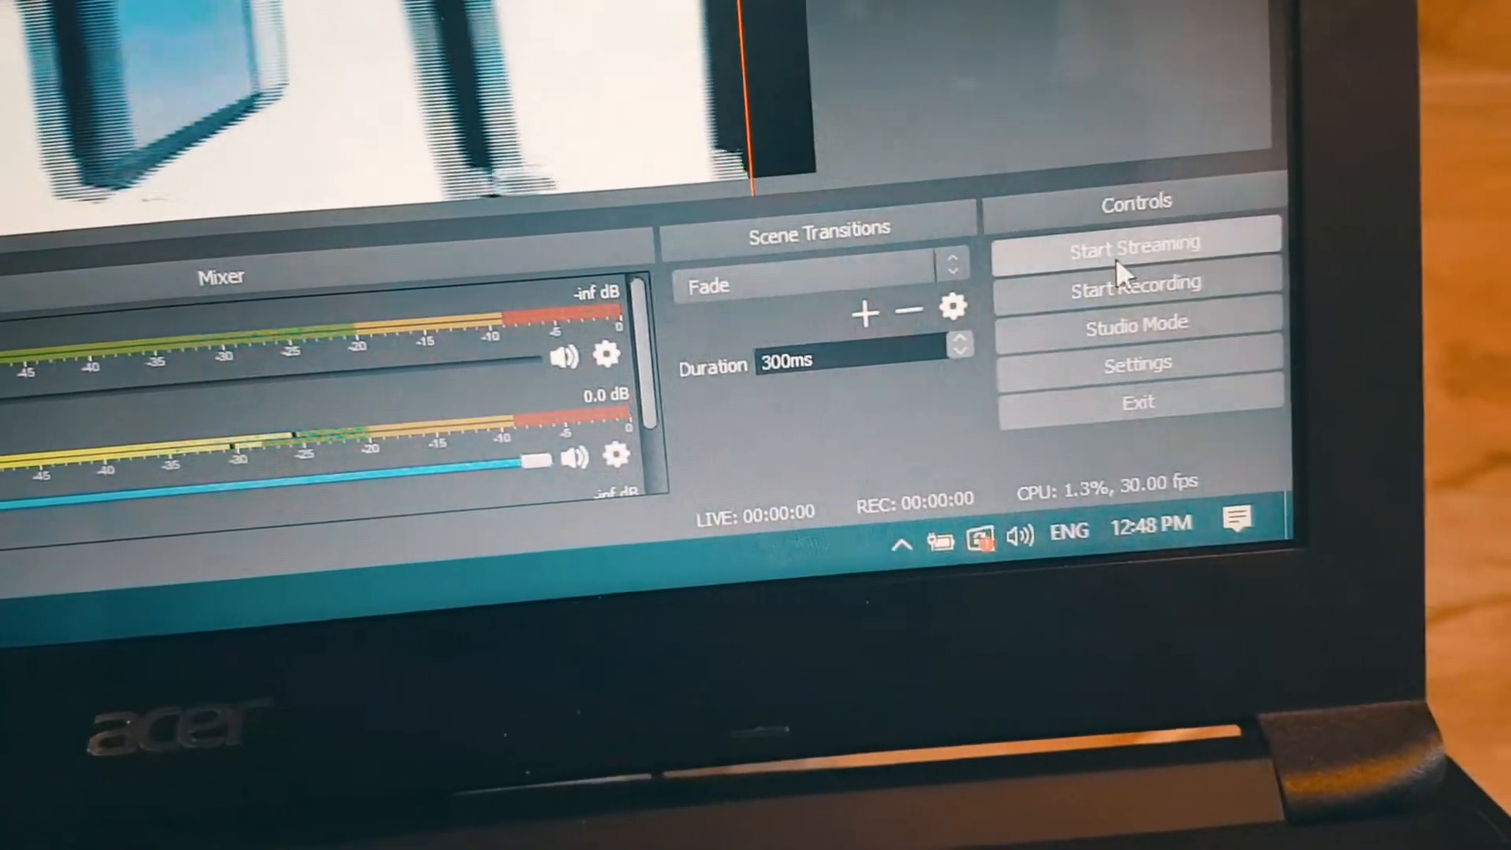
Attempt to start streaming, triggering the invalid path or connection URL warning.
click(1135, 244)
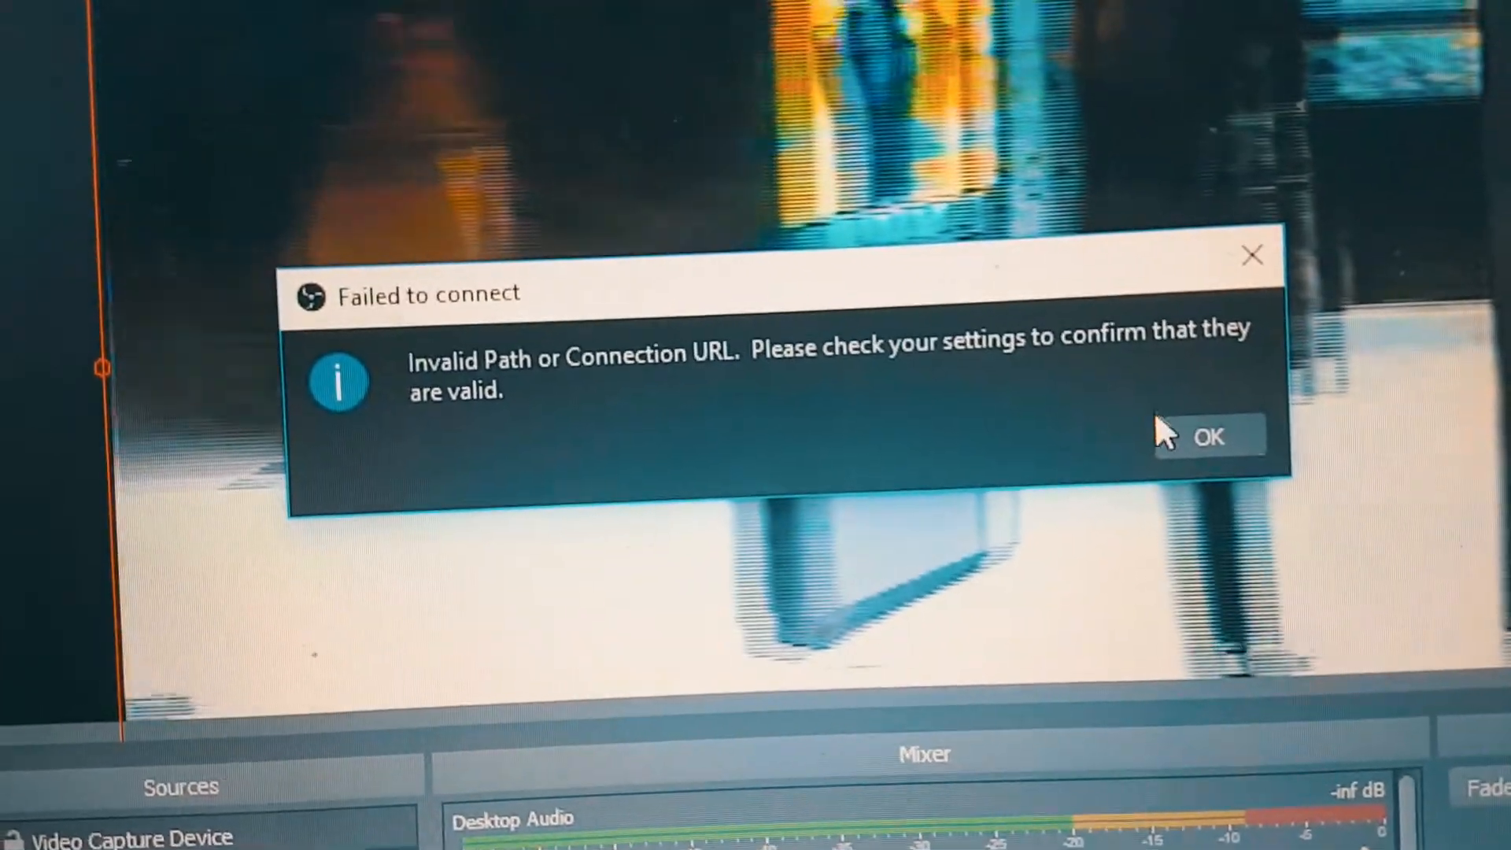
Dismiss the connection warning and expand the Stream page's Service list showing Twitch.
click(1210, 437)
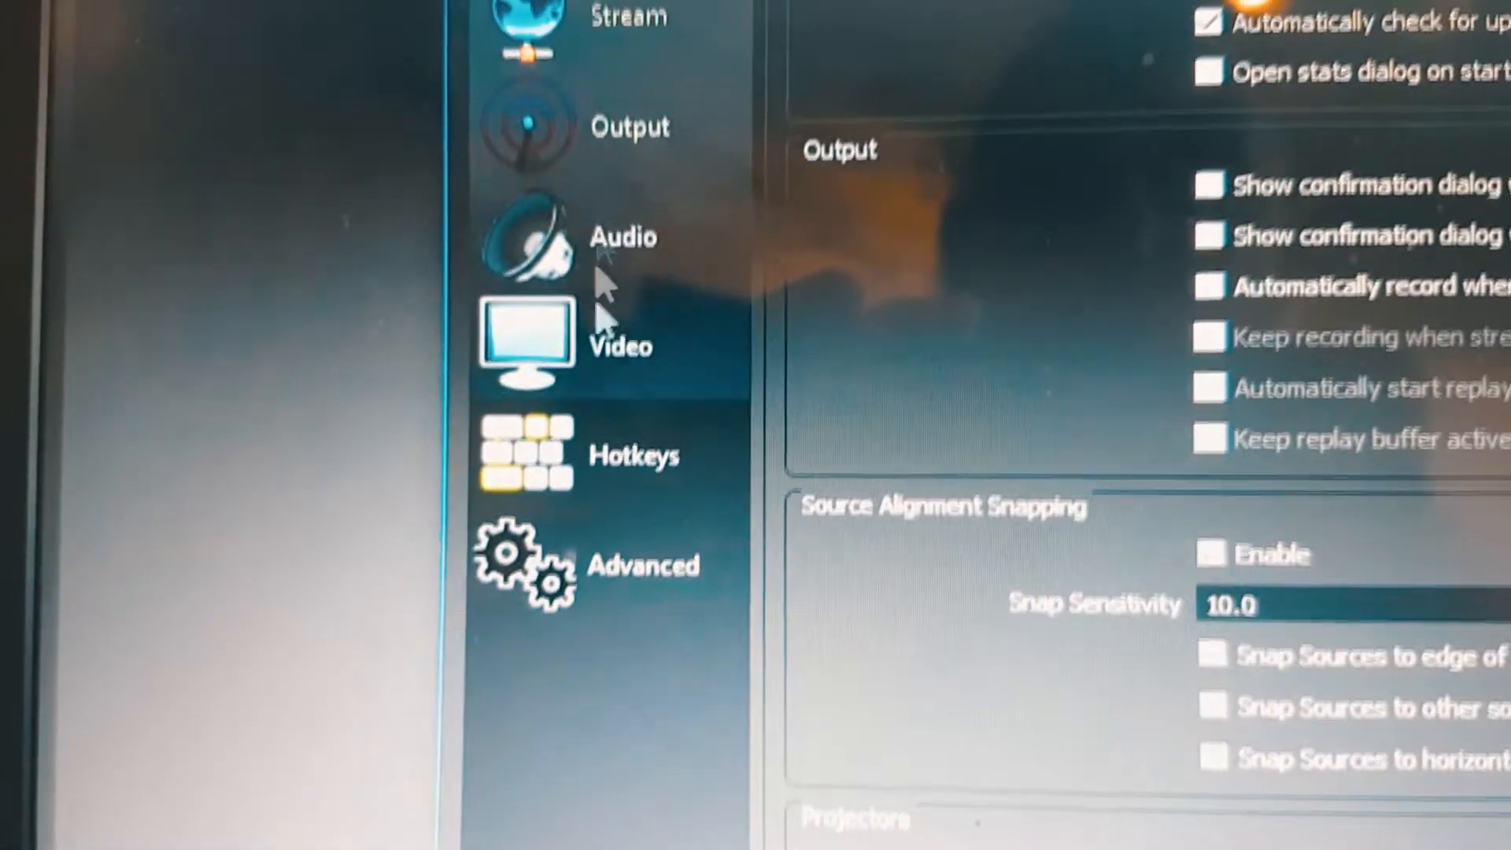
click(627, 18)
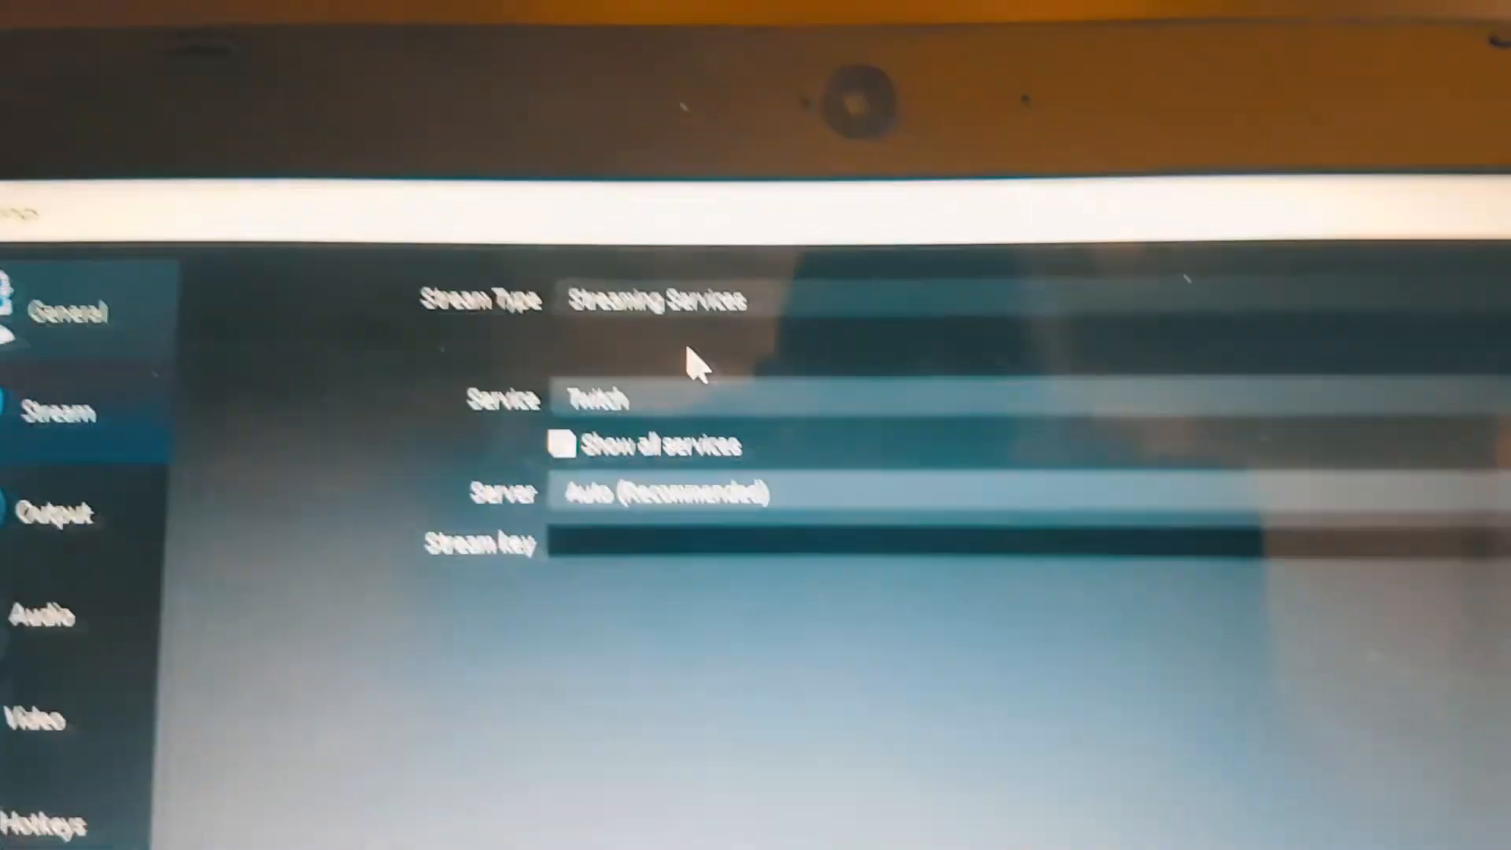
click(627, 400)
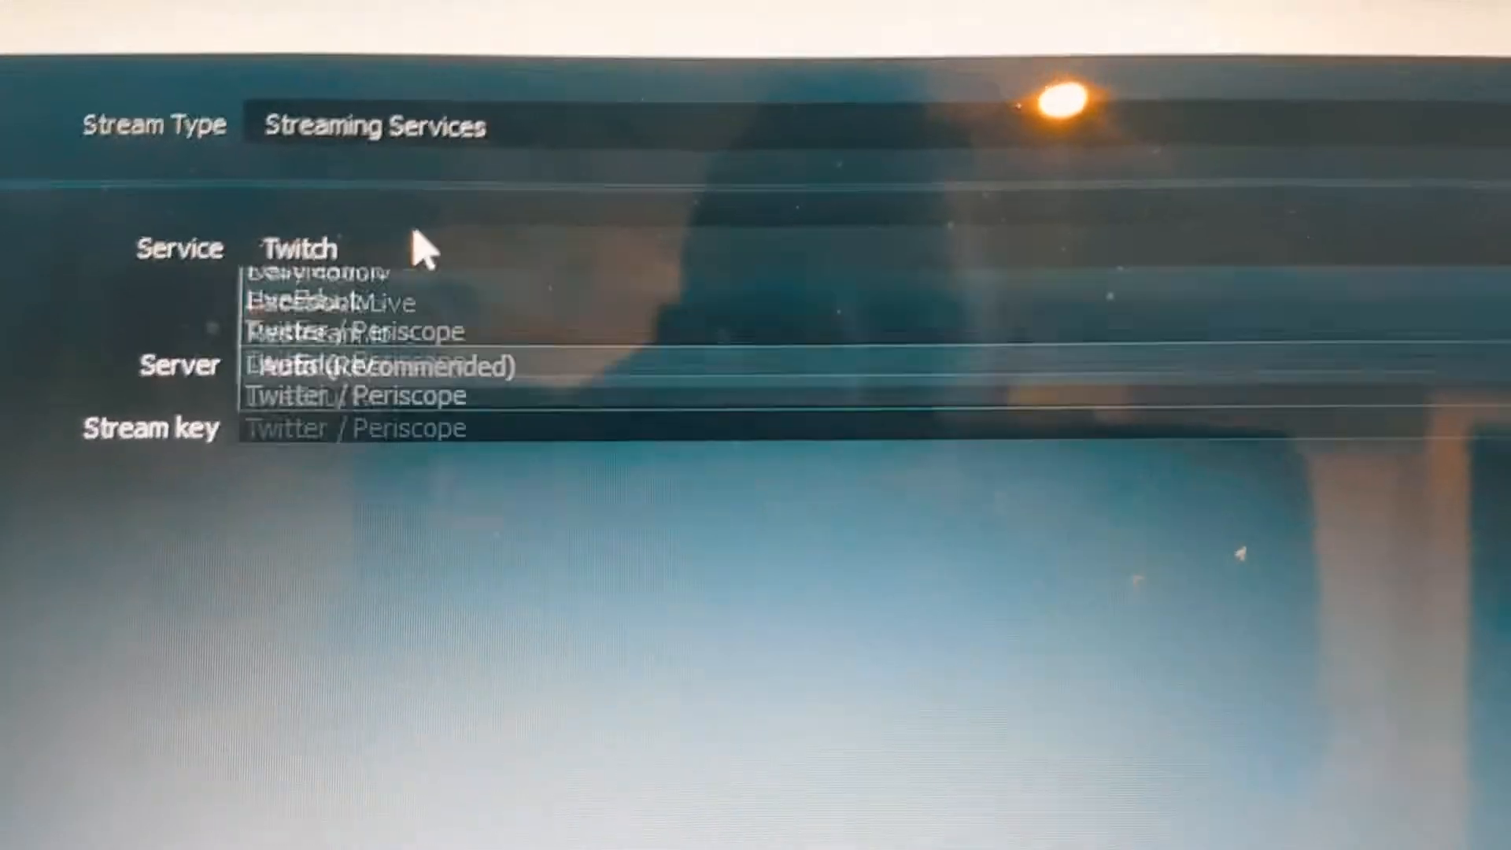